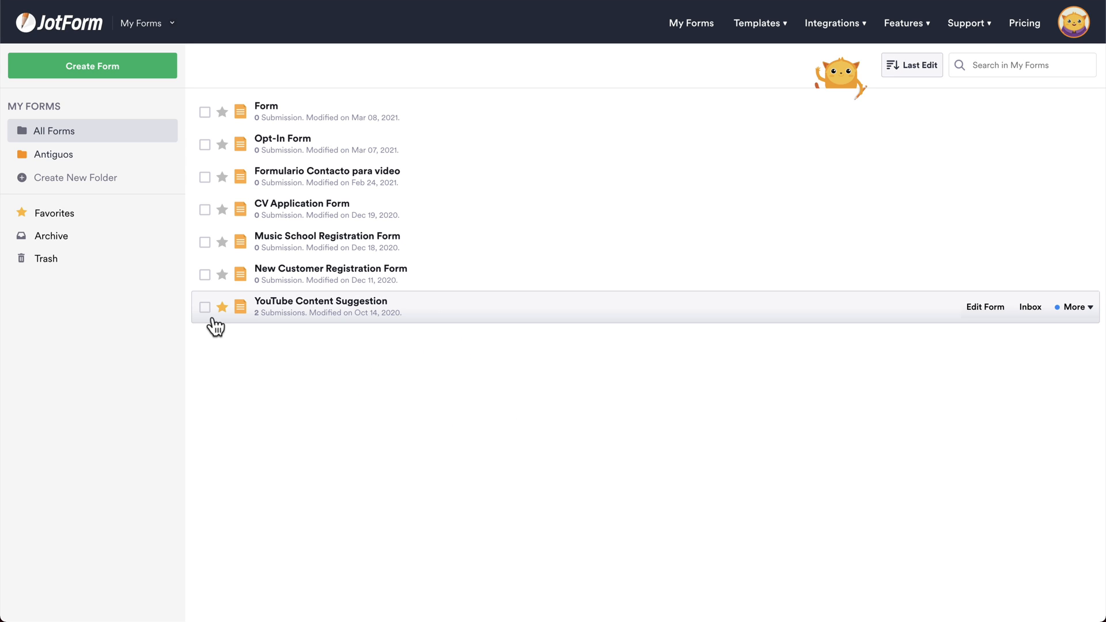
# Check the YouTube Content Suggestion form and expand its More options dropdown
pyautogui.click(205, 307)
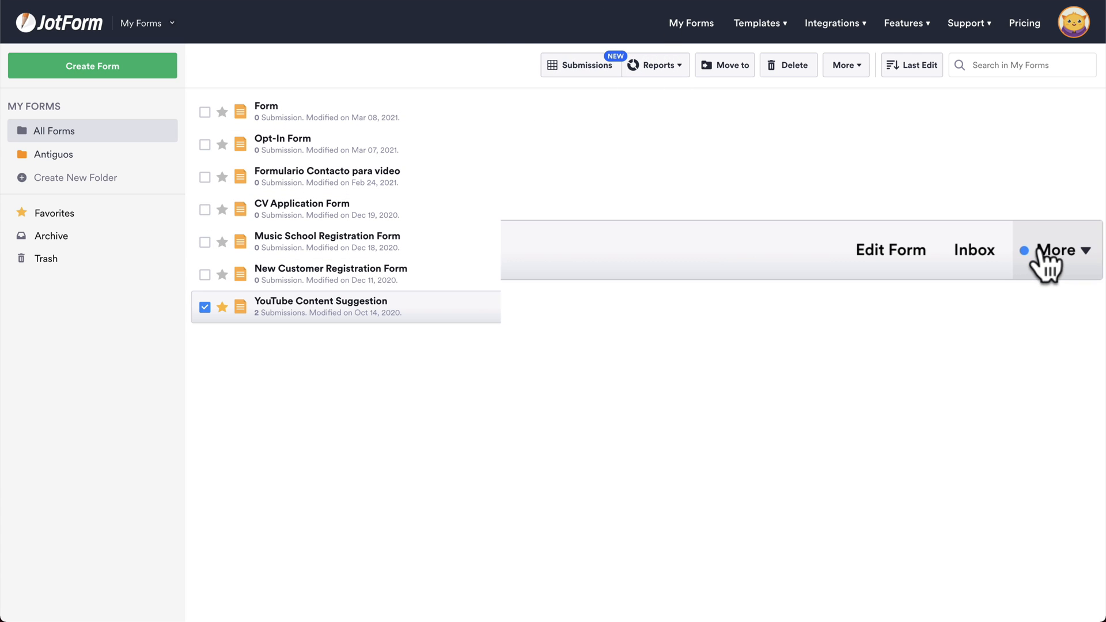
pyautogui.click(1058, 250)
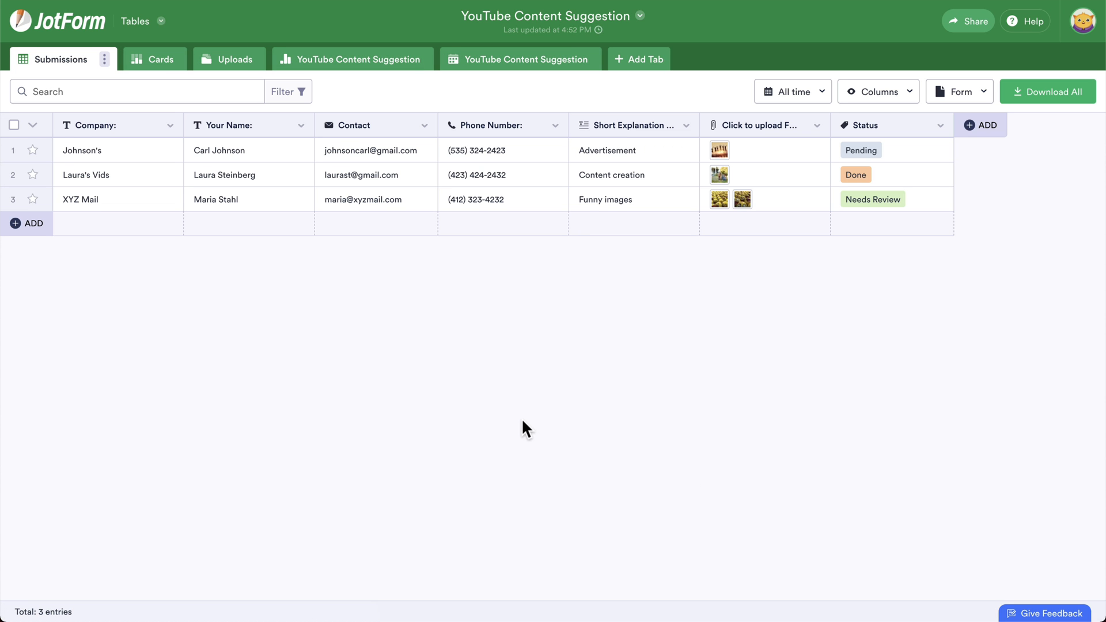
pyautogui.moveTo(480, 353)
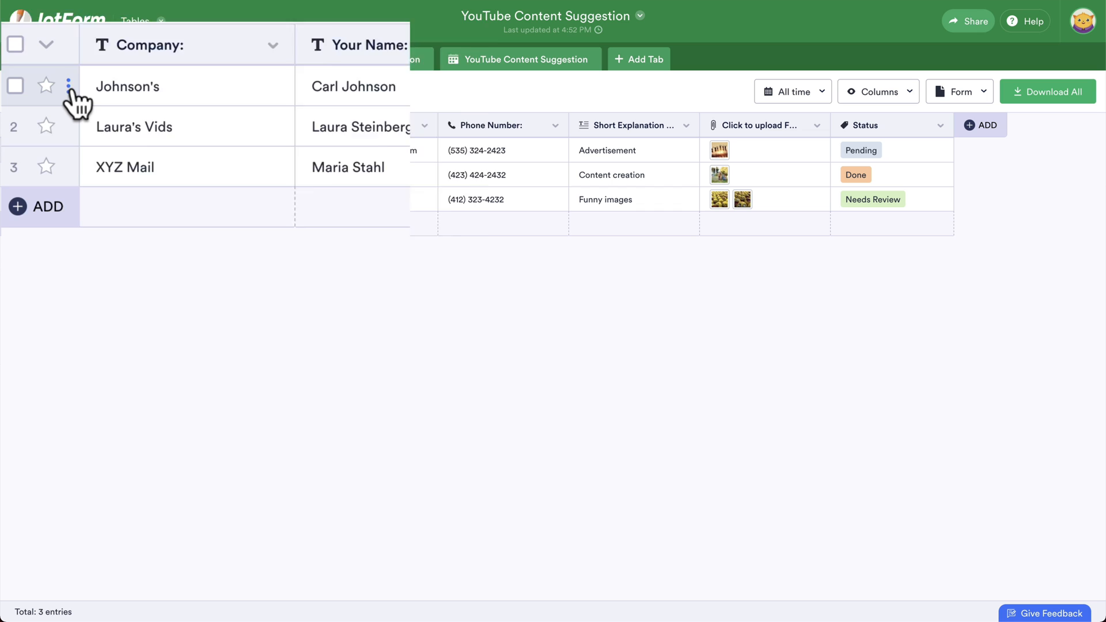
pyautogui.click(69, 85)
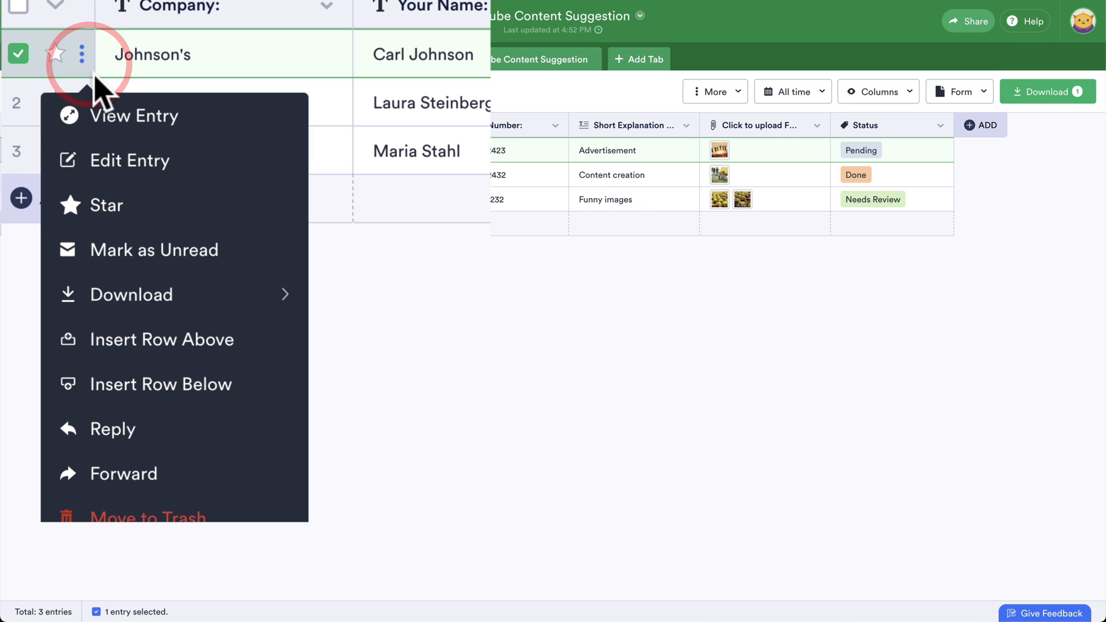
pyautogui.click(134, 115)
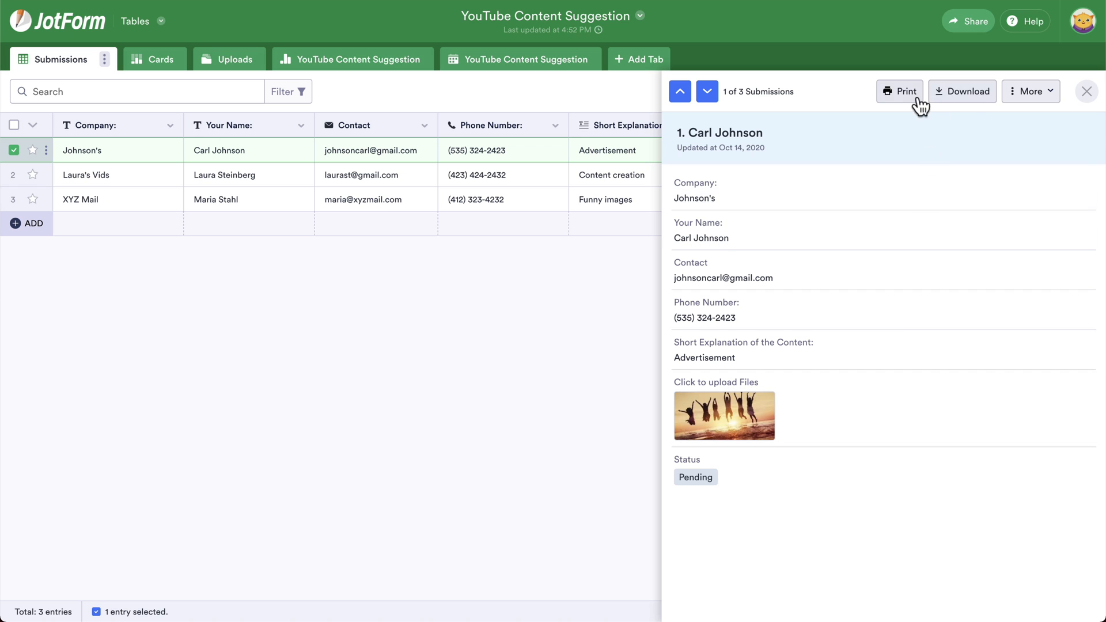
pyautogui.click(1030, 91)
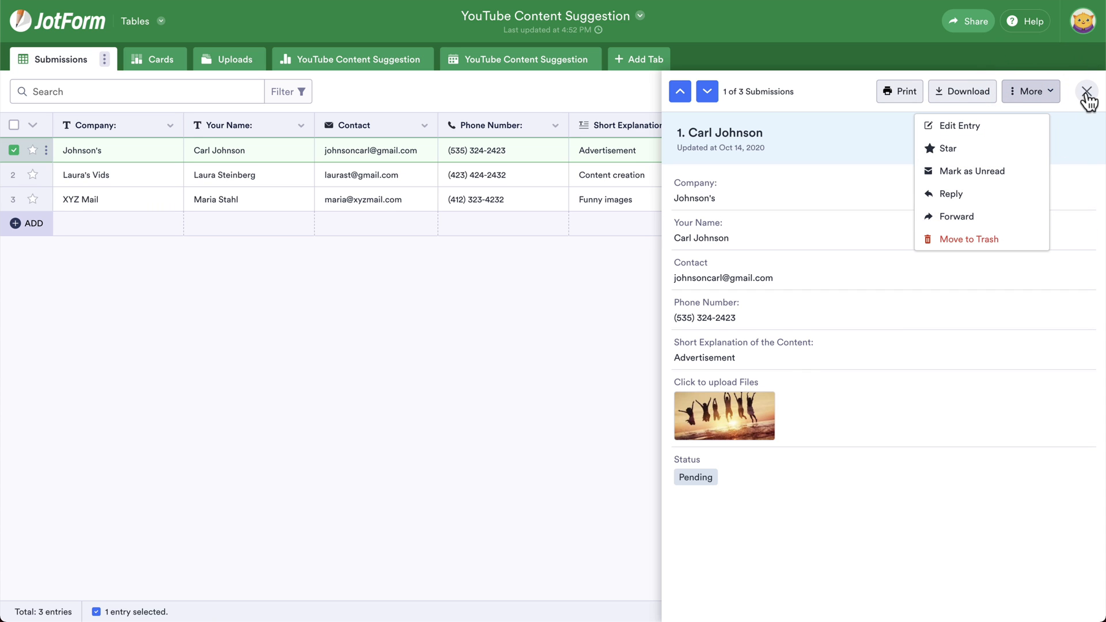
pyautogui.click(1086, 91)
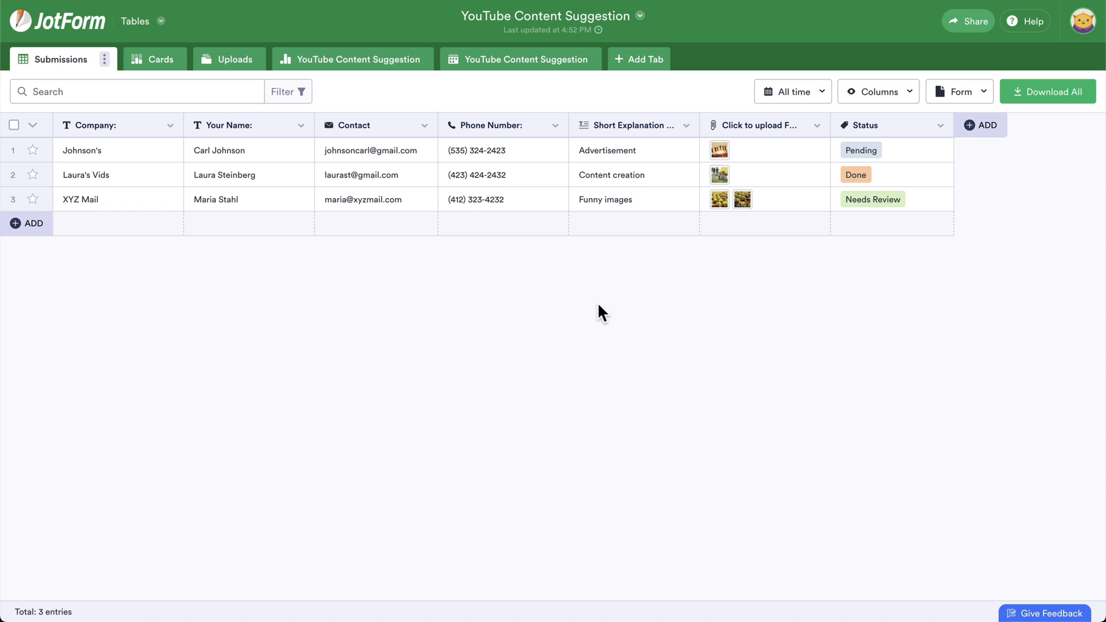
pyautogui.moveTo(590, 317)
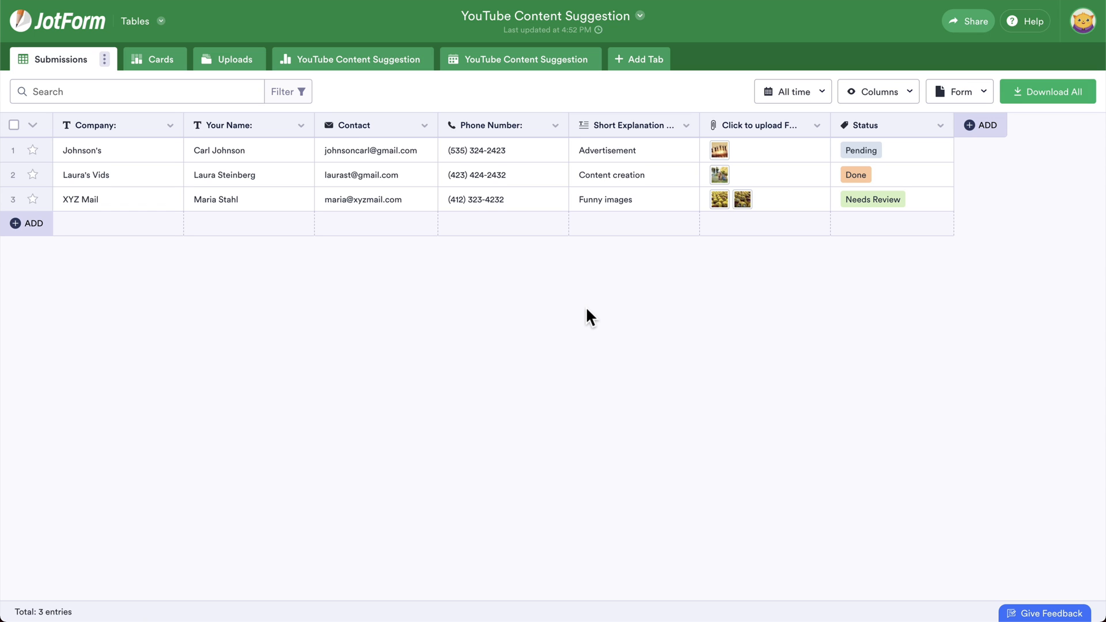
pyautogui.moveTo(391, 276)
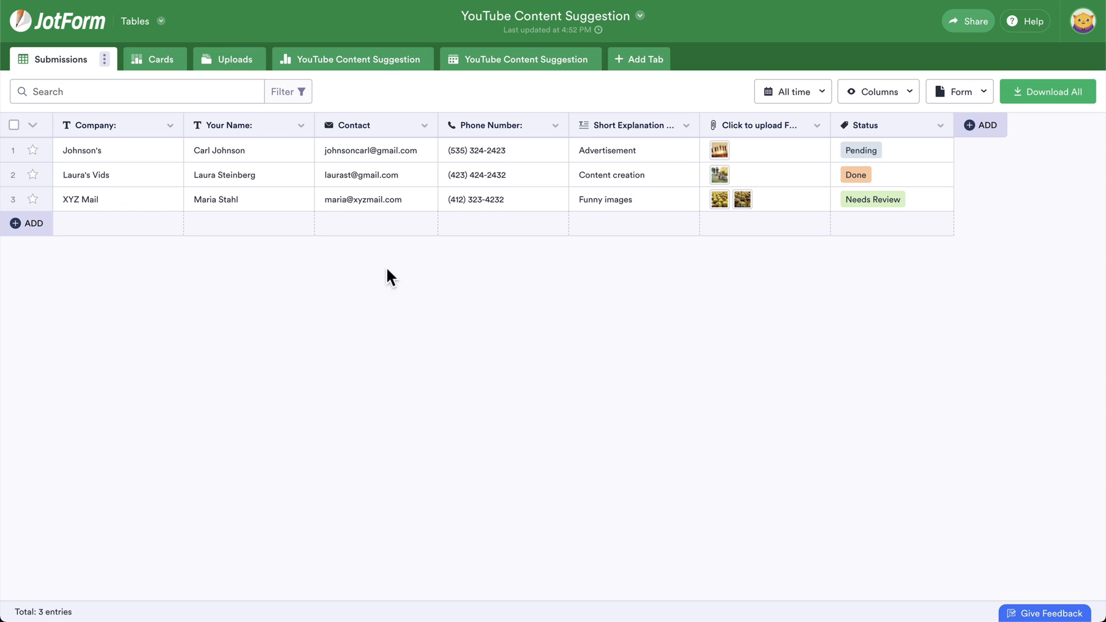
# Browse the Cards, Uploads and Calendar views, then bring up the Create a New Tab dialog
pyautogui.click(144, 58)
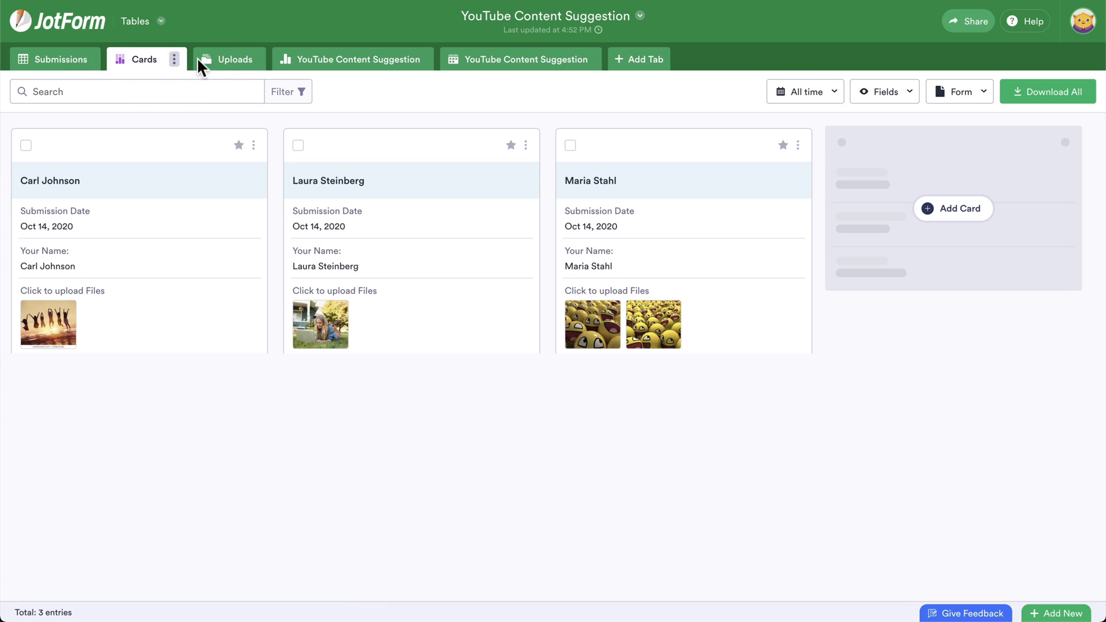
pyautogui.click(229, 59)
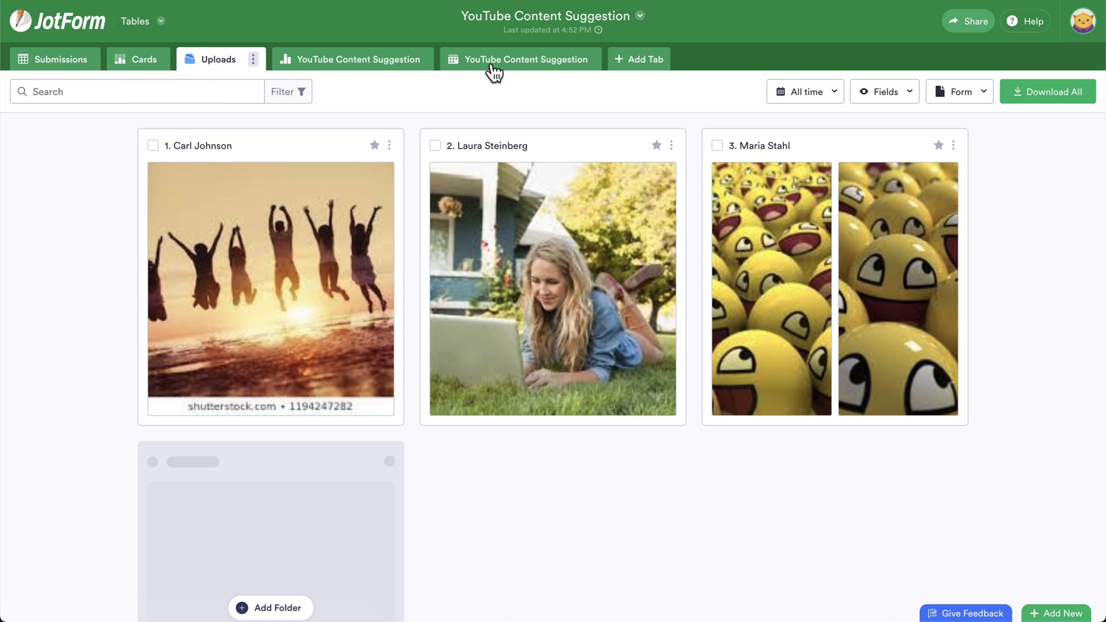
pyautogui.click(520, 59)
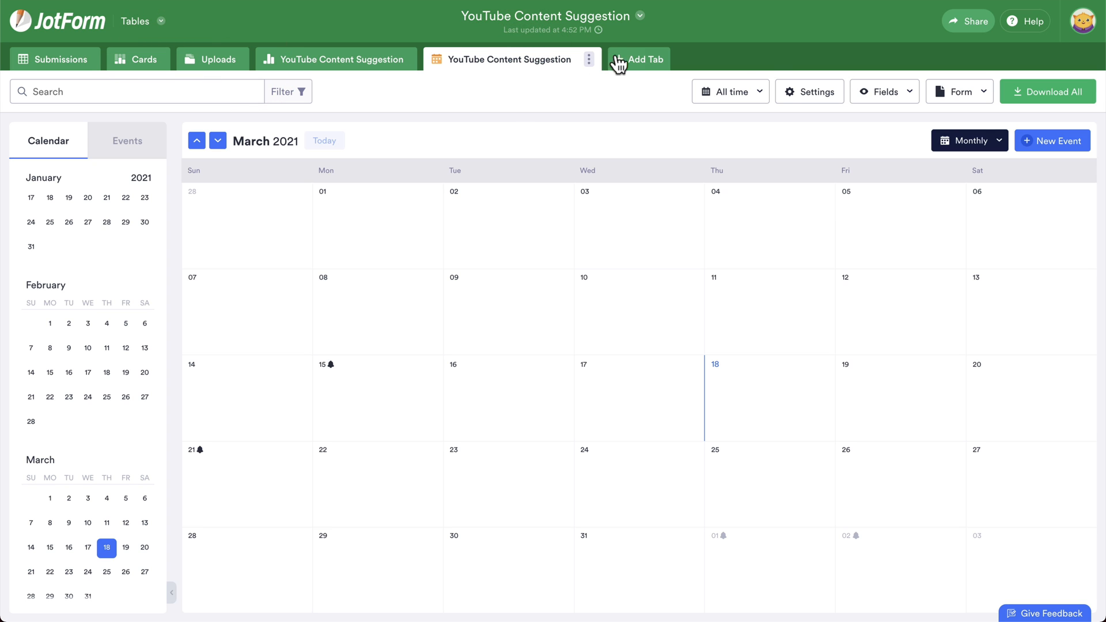
pyautogui.click(637, 59)
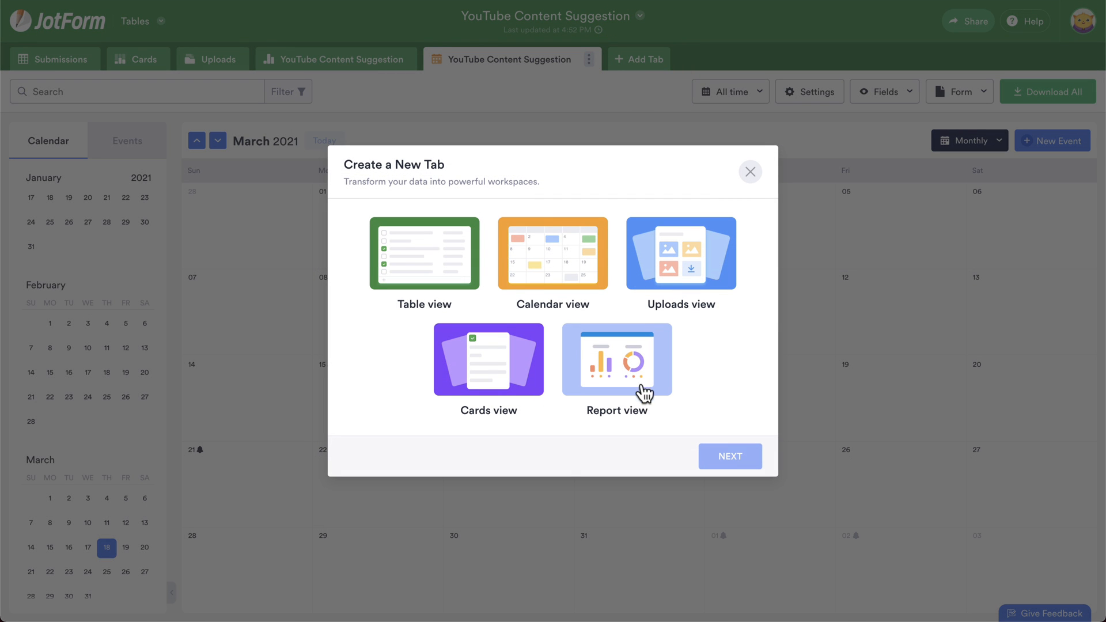